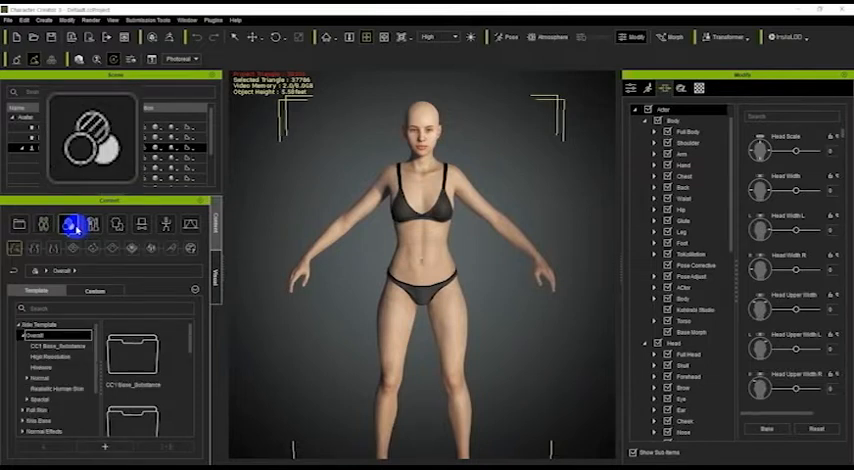
Browse the skin and makeup templates in the Content library for the bald female head
{"action": "left_click", "coordinate": [91, 224]}
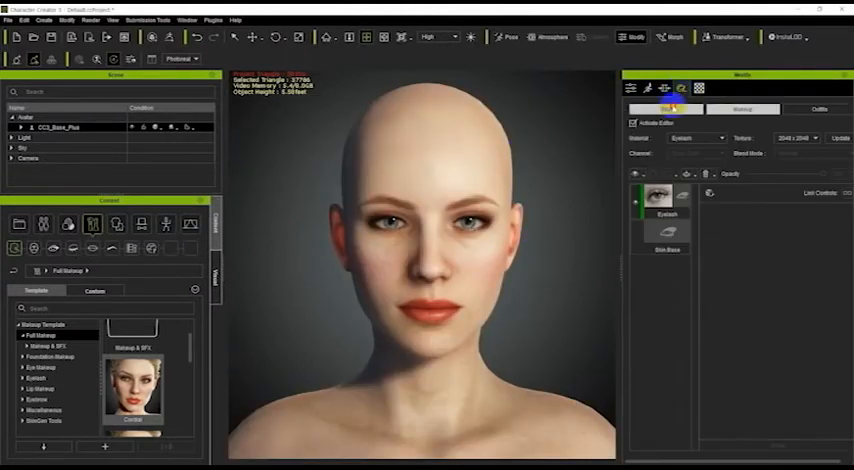
Switch between the head's Skin and Makeup appearance layers
{"action": "left_click", "coordinate": [743, 109]}
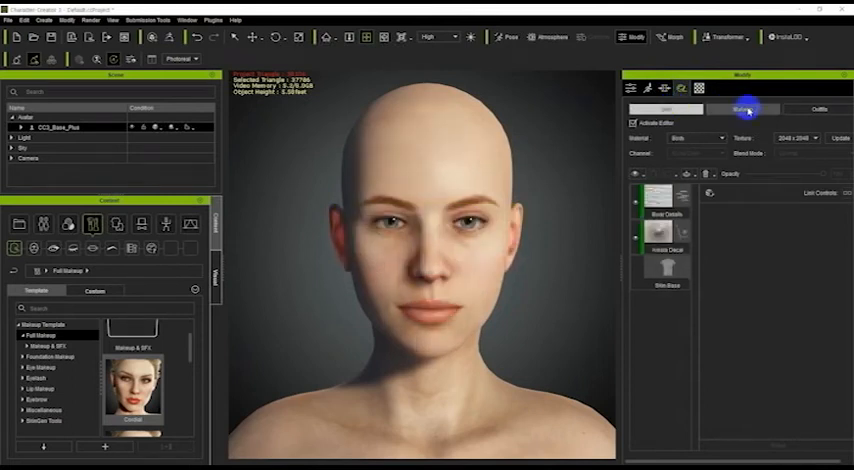
{"action": "left_click", "coordinate": [742, 109]}
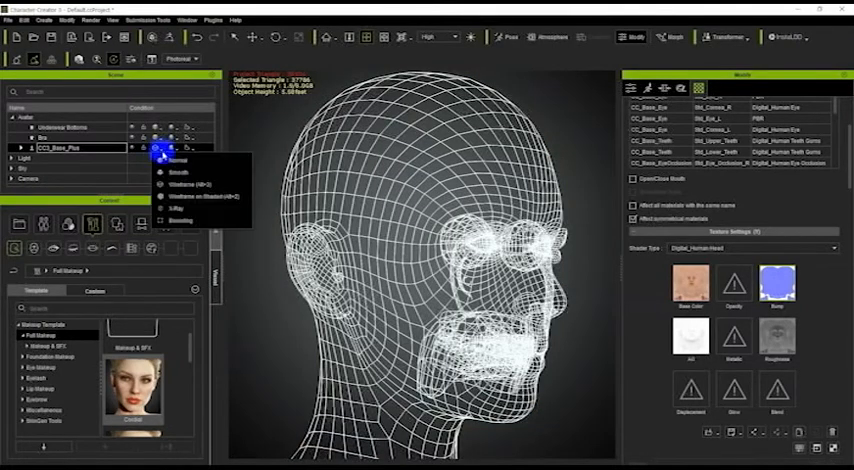
Set the avatar display mode back to Normal shaded
{"action": "left_click", "coordinate": [168, 169]}
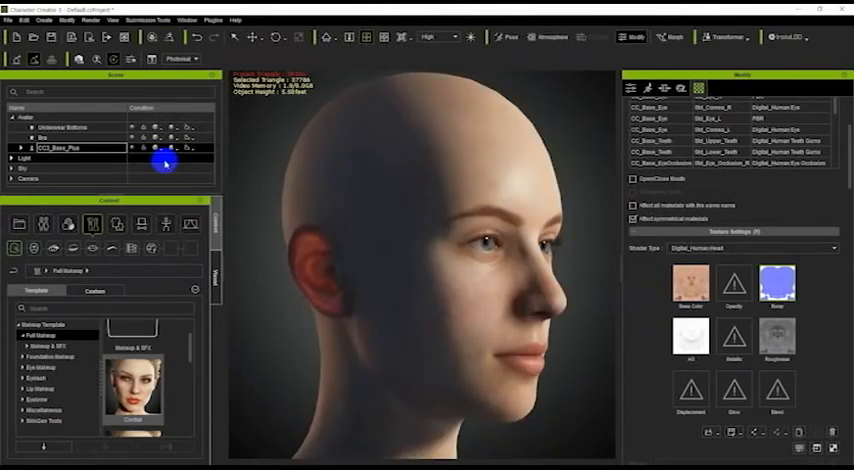
{"action": "mouse_move", "coordinate": [571, 170]}
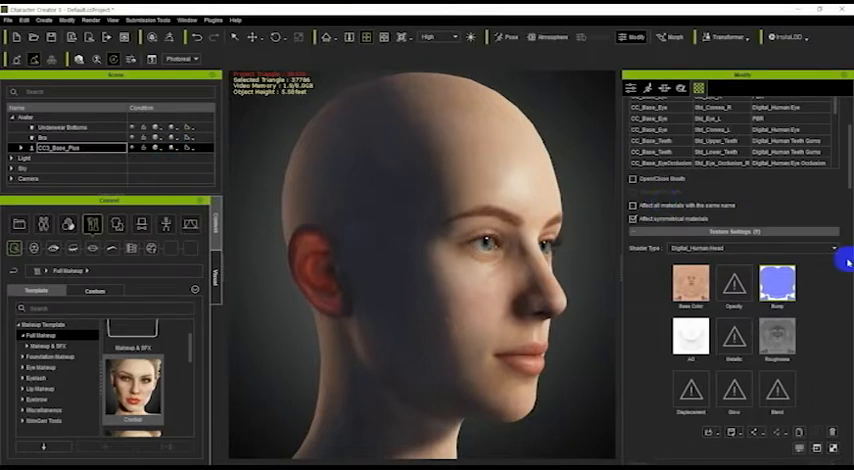
{"action": "mouse_move", "coordinate": [655, 315]}
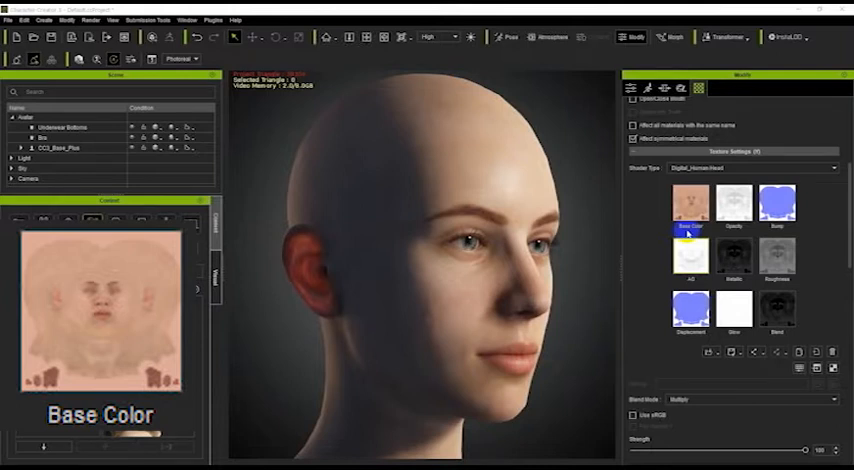
View Base Color, then lower the Opacity channel's Strength to fade the skin
{"action": "left_click", "coordinate": [689, 200]}
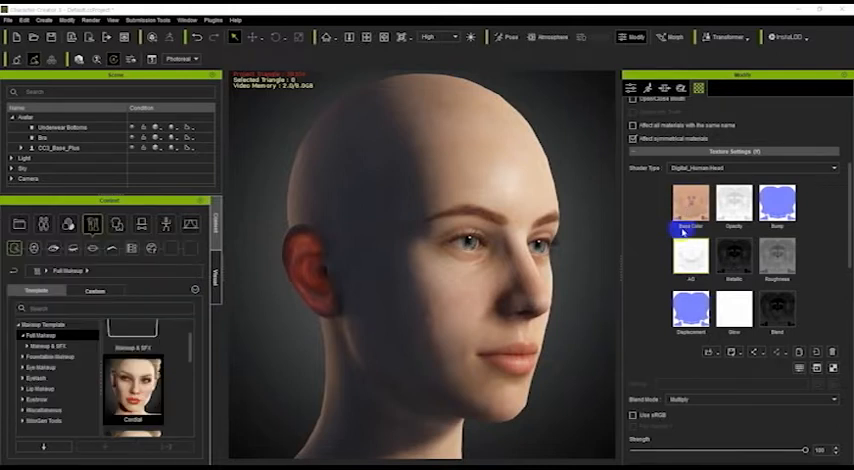
{"action": "left_click", "coordinate": [733, 202]}
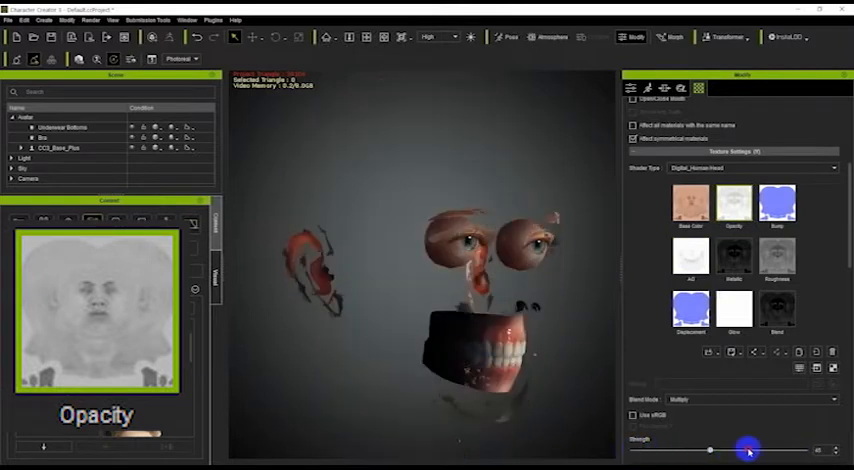
{"action": "left_click_drag", "start_coordinate": [748, 451], "coordinate": [668, 451]}
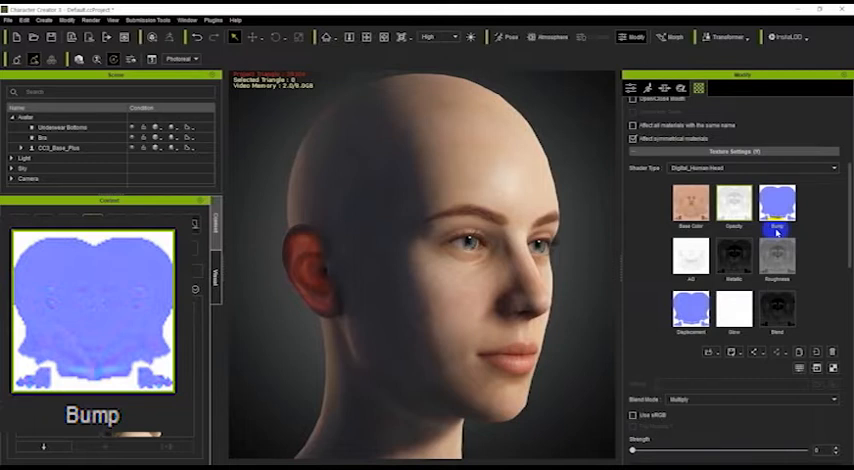
Inspect the head's Bump normal map, then select the AO texture channel
{"action": "left_click", "coordinate": [634, 413]}
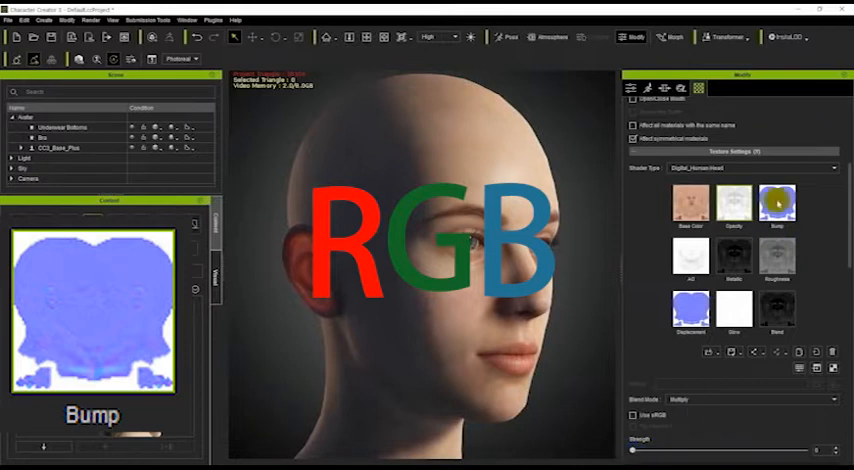
{"action": "left_click", "coordinate": [777, 203]}
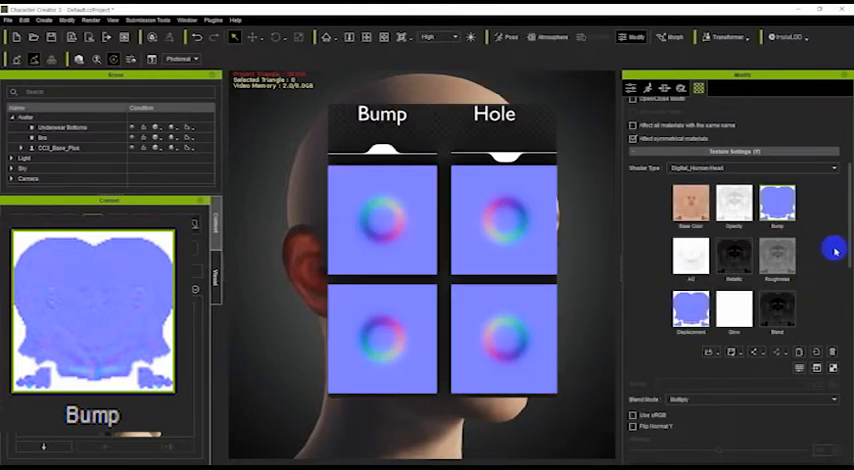
{"action": "left_click", "coordinate": [691, 254]}
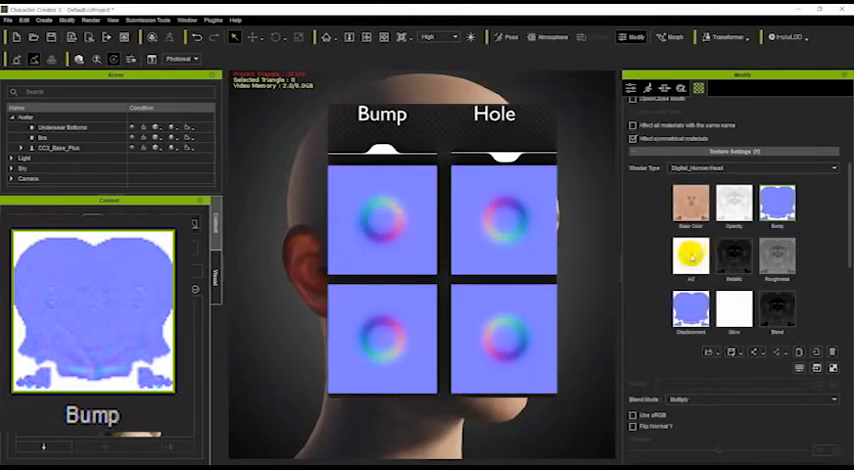
{"action": "left_click", "coordinate": [690, 256]}
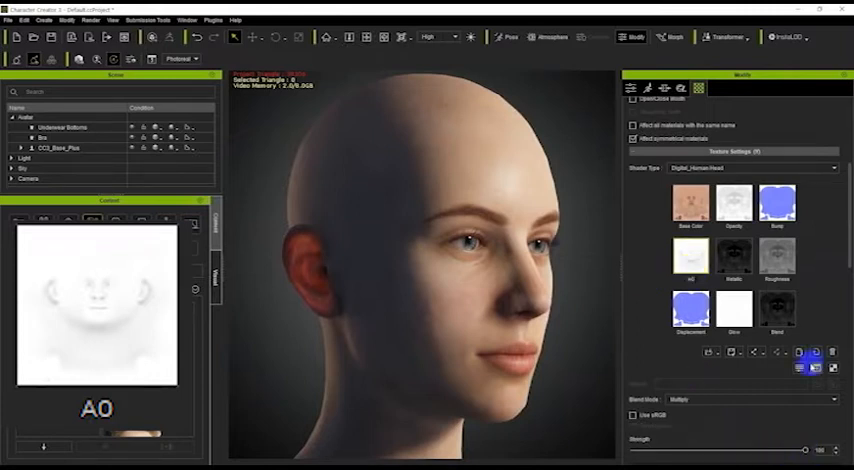
Change AO brightness, then raise, lower and settle the Metallic texture brightness
{"action": "left_click", "coordinate": [800, 357]}
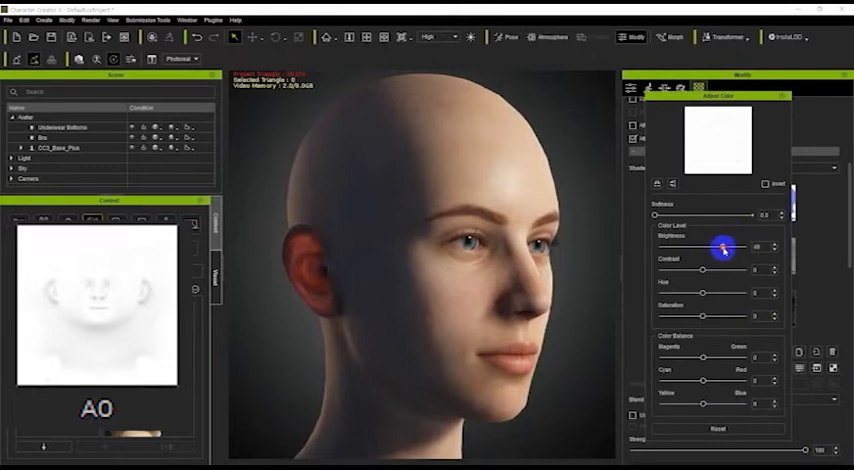
{"action": "left_click_drag", "start_coordinate": [723, 247], "coordinate": [660, 247]}
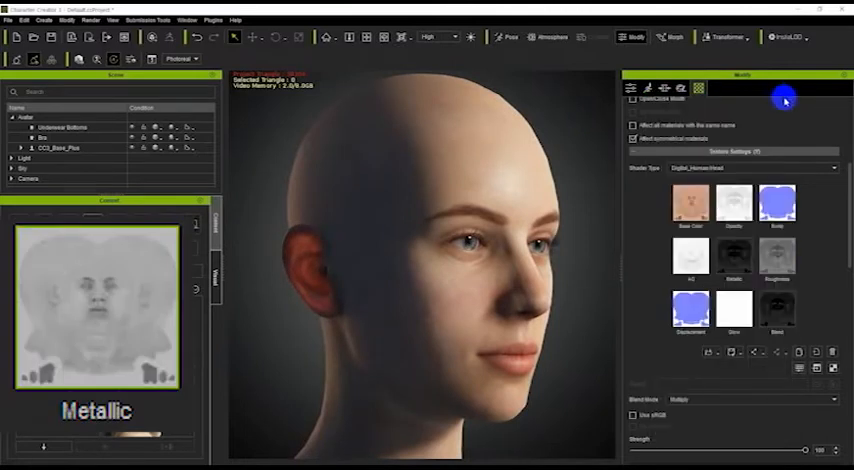
{"action": "left_click", "coordinate": [733, 256]}
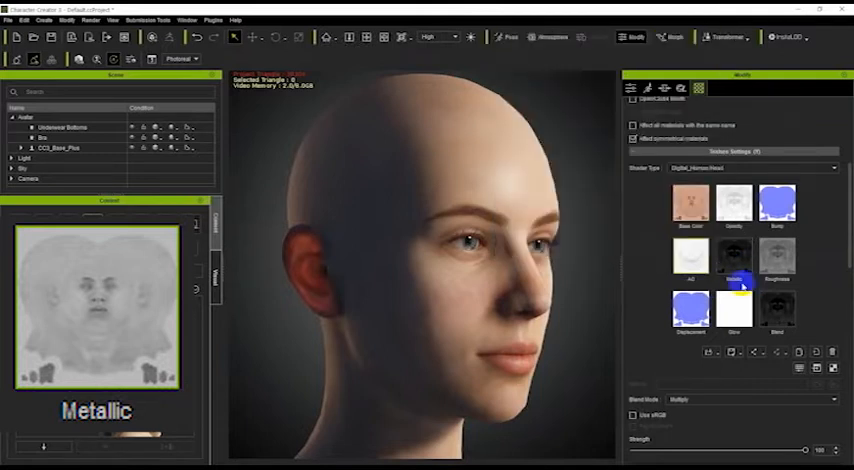
{"action": "left_click", "coordinate": [733, 258]}
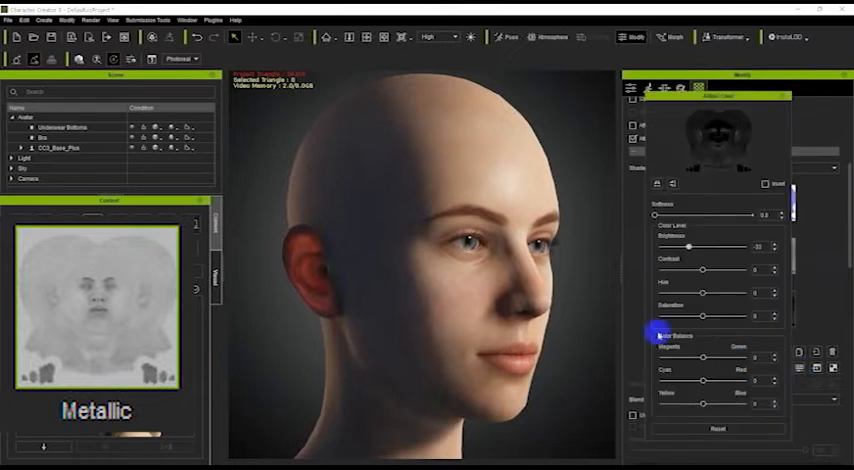
{"action": "left_click_drag", "start_coordinate": [690, 246], "coordinate": [735, 246]}
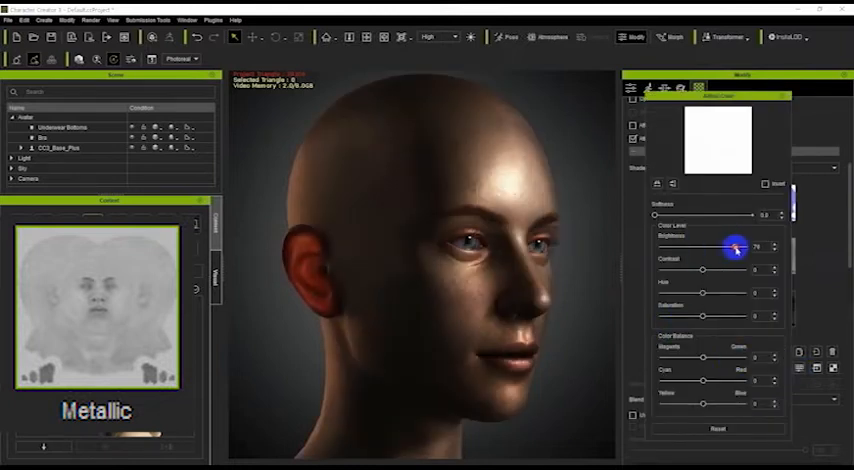
{"action": "left_click_drag", "start_coordinate": [735, 247], "coordinate": [665, 253]}
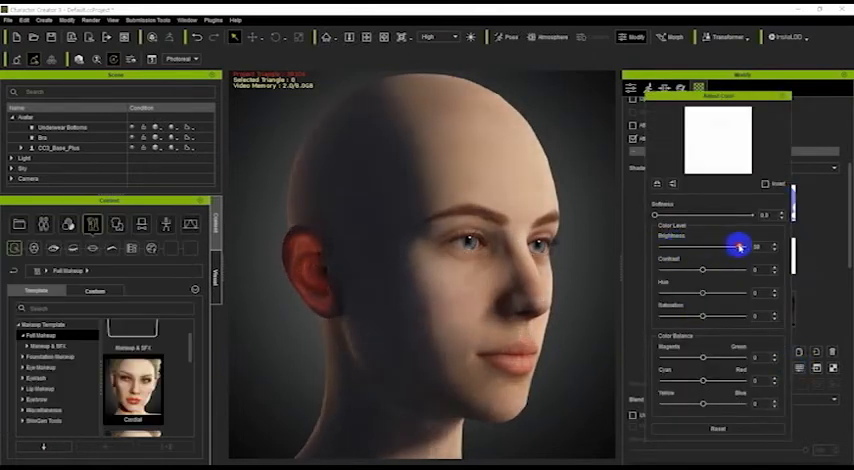
{"action": "left_click_drag", "start_coordinate": [738, 247], "coordinate": [757, 247]}
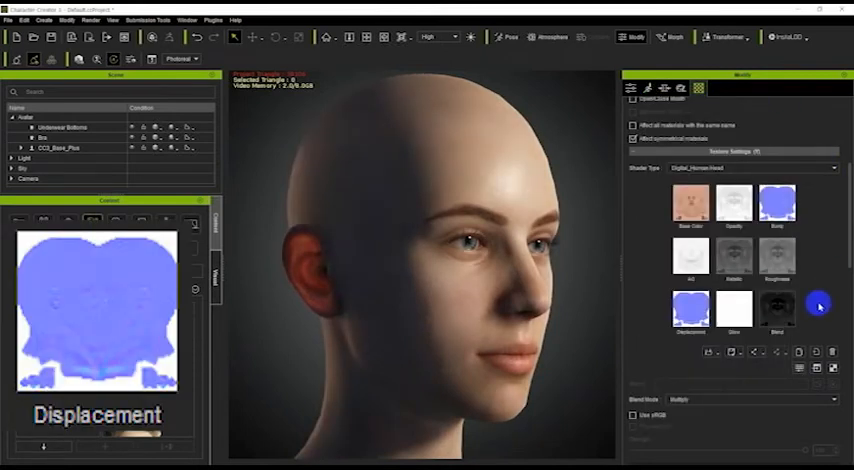
Drag Displacement strength high, then negative, then to a mild value
{"action": "left_click", "coordinate": [691, 310]}
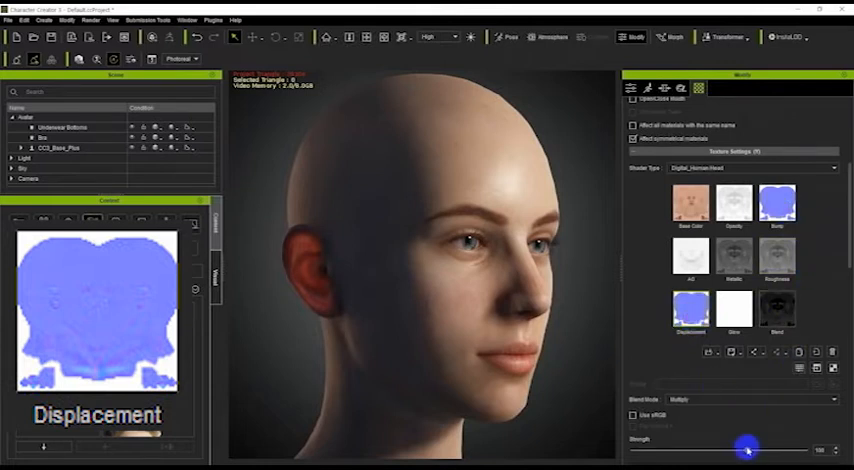
{"action": "left_click_drag", "start_coordinate": [747, 450], "coordinate": [795, 452]}
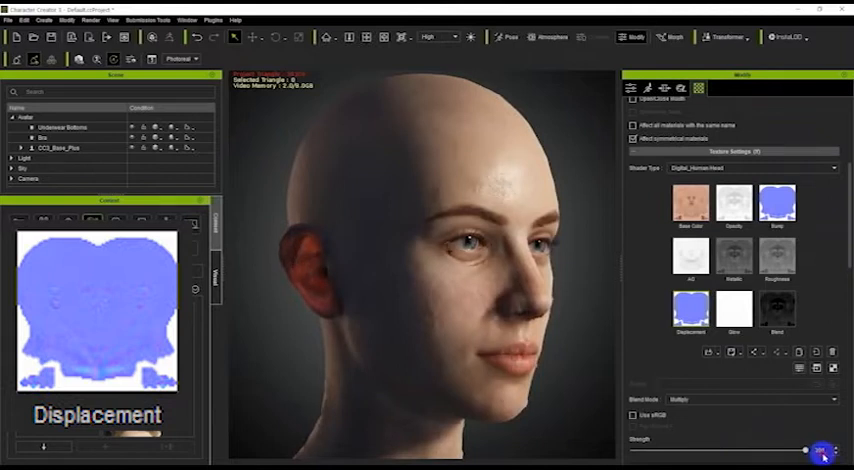
{"action": "left_click_drag", "start_coordinate": [795, 450], "coordinate": [630, 450]}
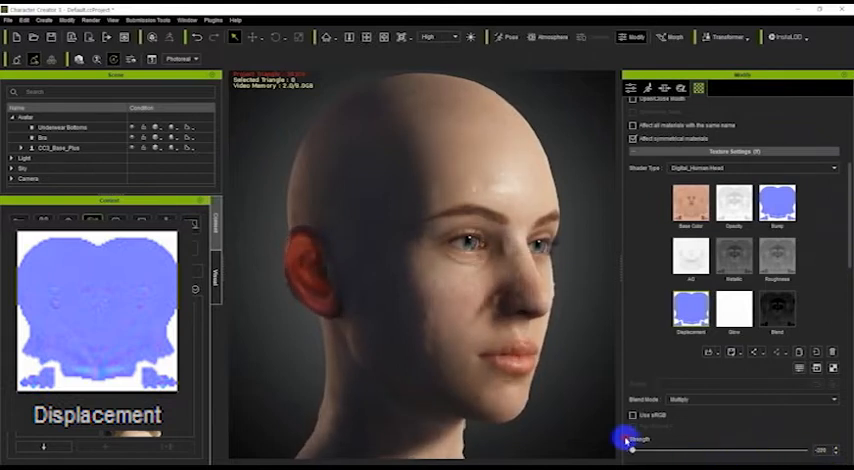
{"action": "left_click_drag", "start_coordinate": [627, 440], "coordinate": [708, 440]}
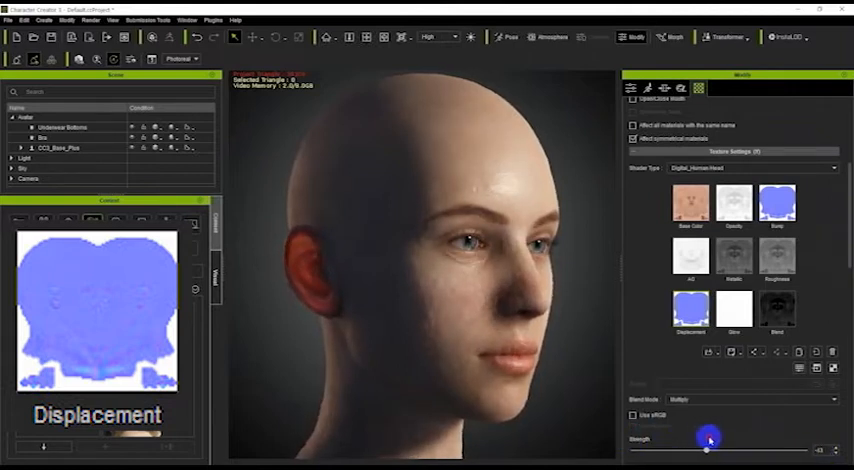
{"action": "left_click_drag", "start_coordinate": [710, 440], "coordinate": [730, 445]}
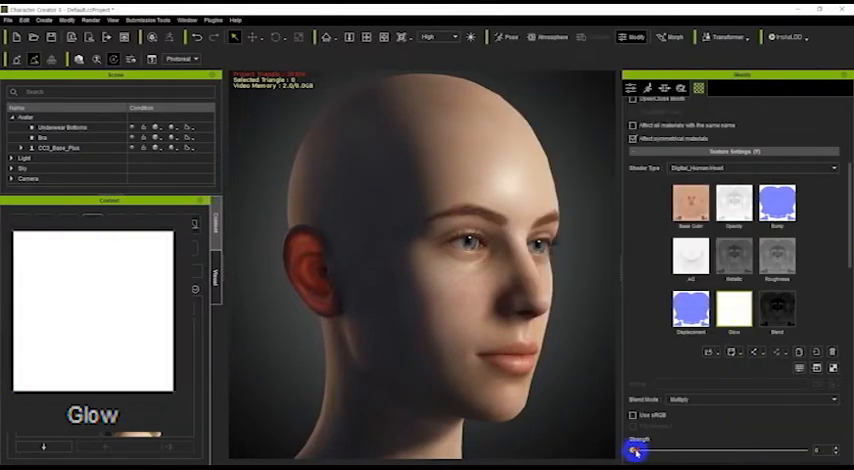
Raise Glow strength, then vary Blend strength to show and soften the dirt overlay
{"action": "left_click_drag", "start_coordinate": [635, 453], "coordinate": [805, 455]}
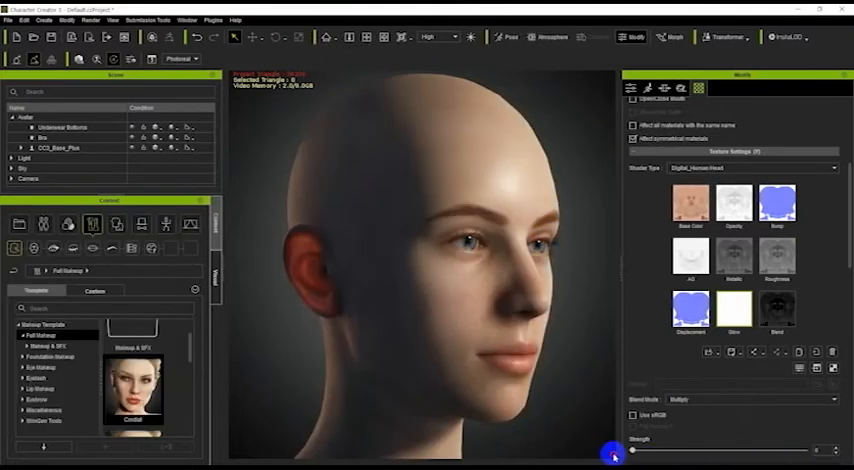
{"action": "left_click", "coordinate": [776, 310]}
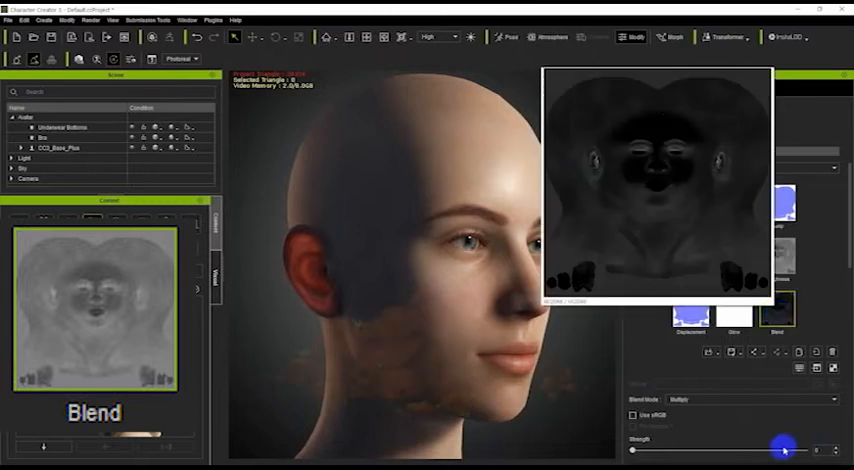
{"action": "left_click_drag", "start_coordinate": [785, 451], "coordinate": [635, 451]}
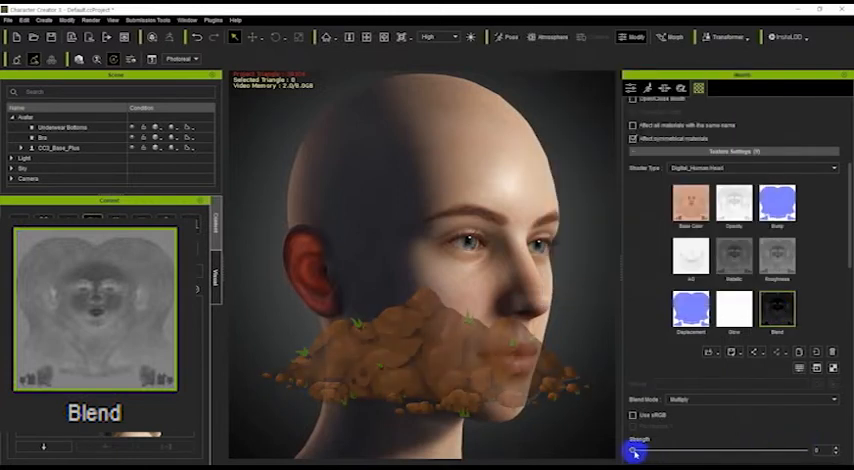
{"action": "left_click_drag", "start_coordinate": [635, 453], "coordinate": [705, 453]}
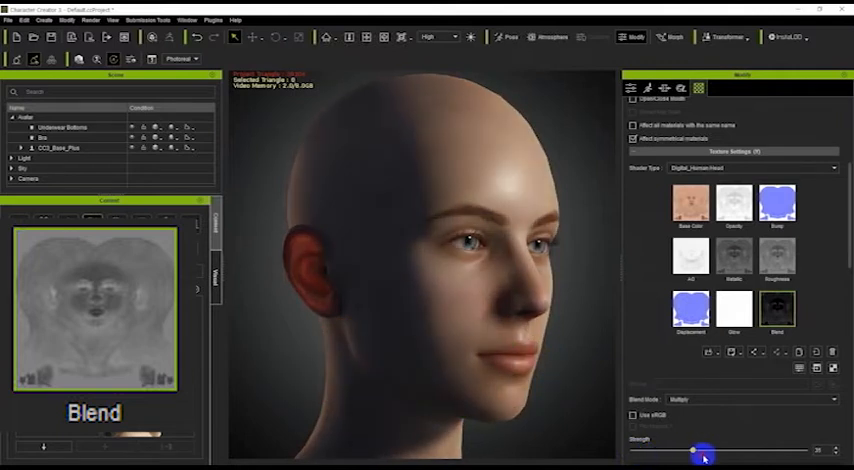
{"action": "left_click_drag", "start_coordinate": [705, 453], "coordinate": [808, 453]}
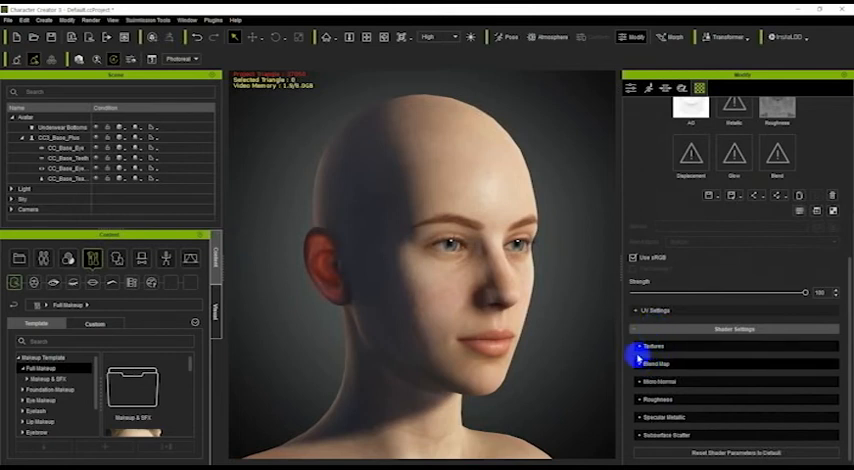
Expand the shader's Textures group and show the Skin Template library
{"action": "left_click", "coordinate": [652, 345]}
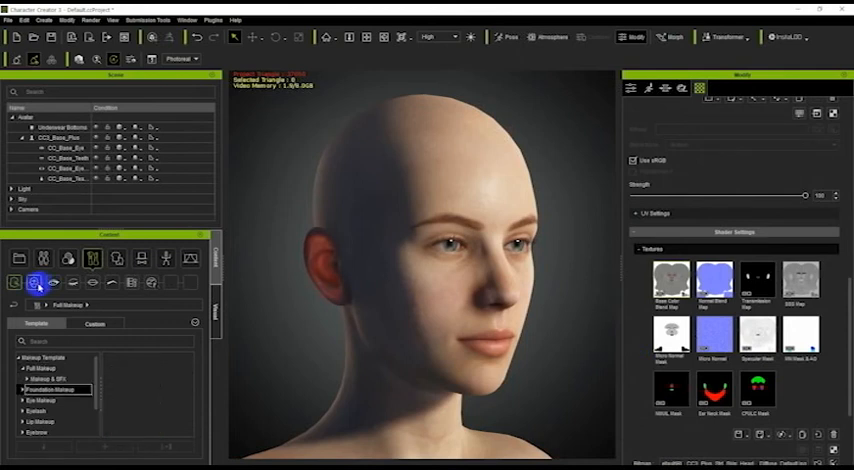
{"action": "left_click", "coordinate": [52, 282]}
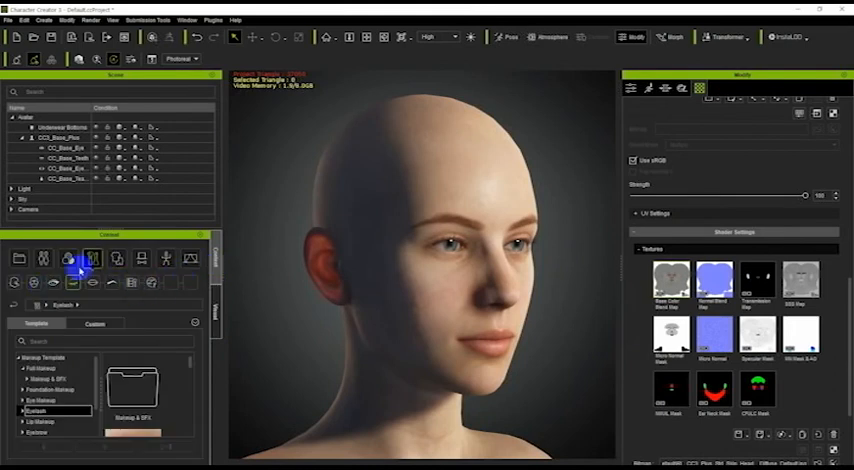
{"action": "left_click", "coordinate": [69, 259]}
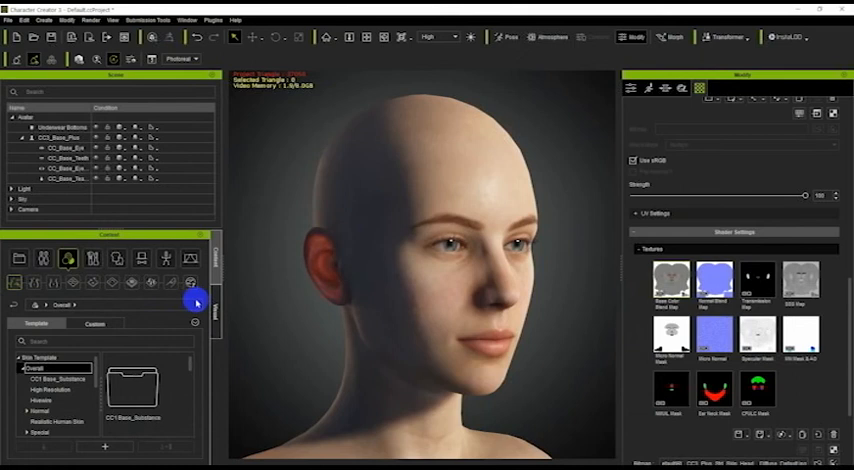